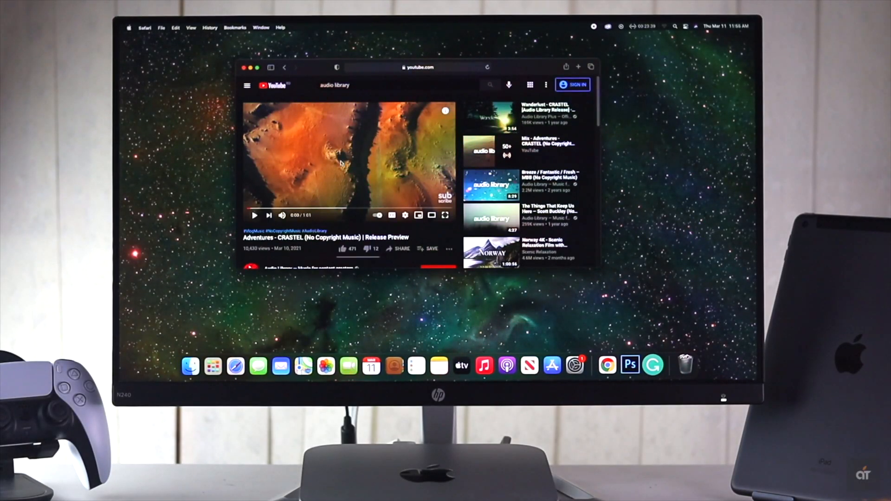
Start playing the 'Adventures - CRASTEL' YouTube video in Safari to test sound
left_click(255, 214)
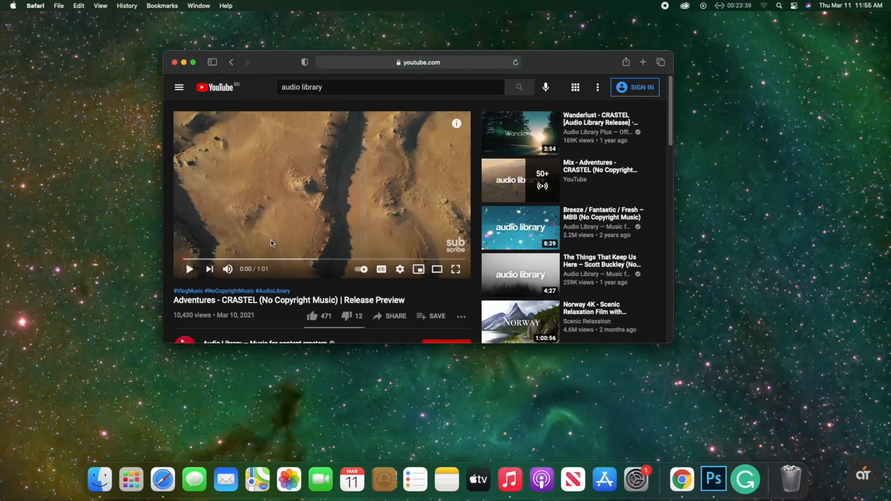
left_click(188, 269)
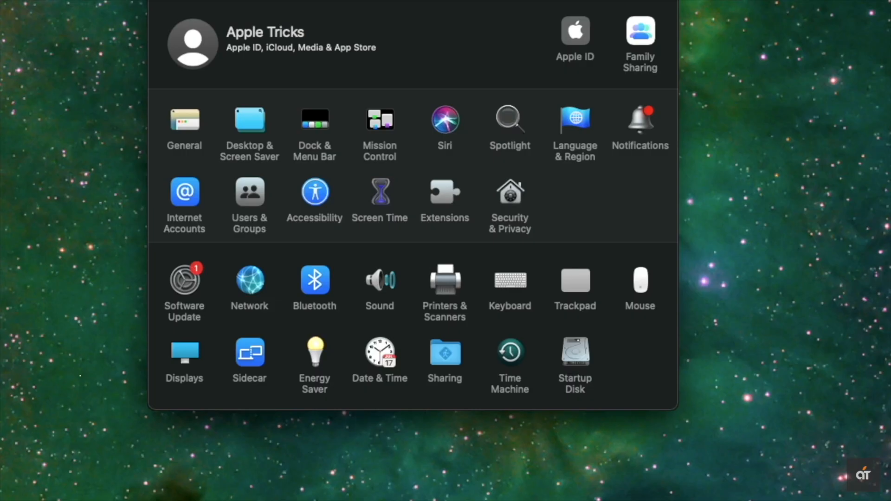
left_click(379, 279)
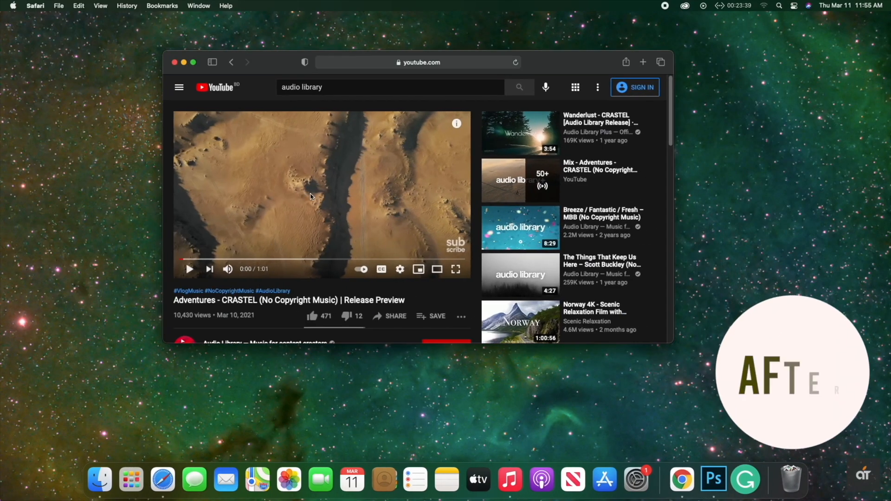
left_click(189, 269)
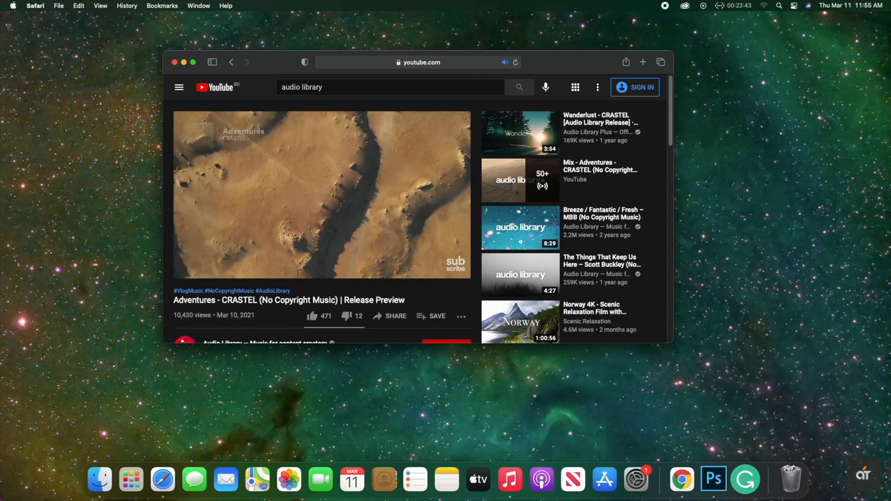
Choose Mac mini Speakers as the sound output and raise the output volume
left_click(322, 194)
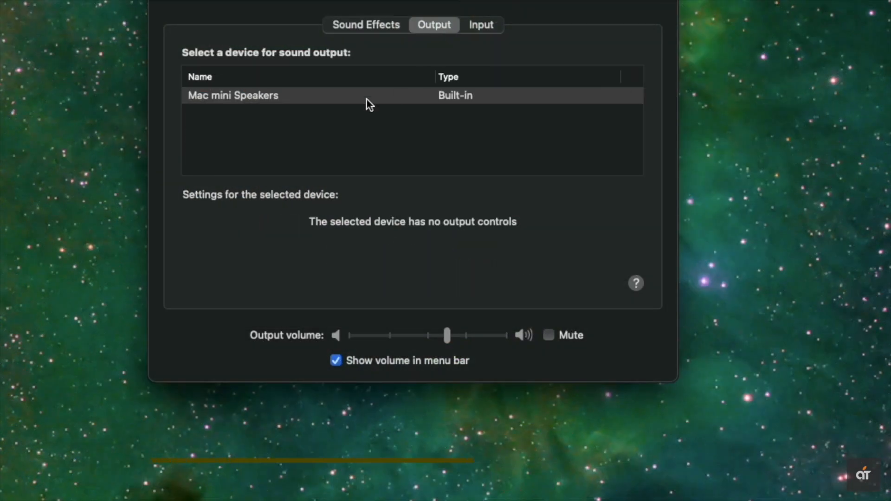
left_click(232, 95)
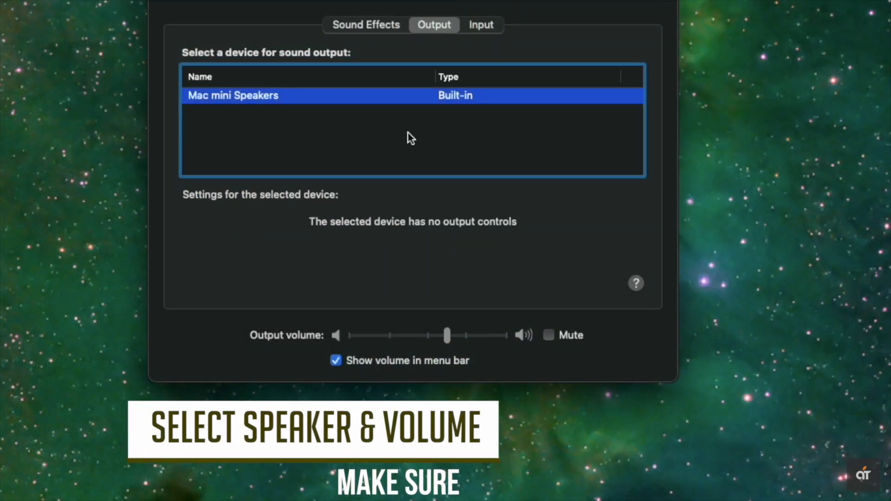
left_click_drag(447, 335, 450, 335)
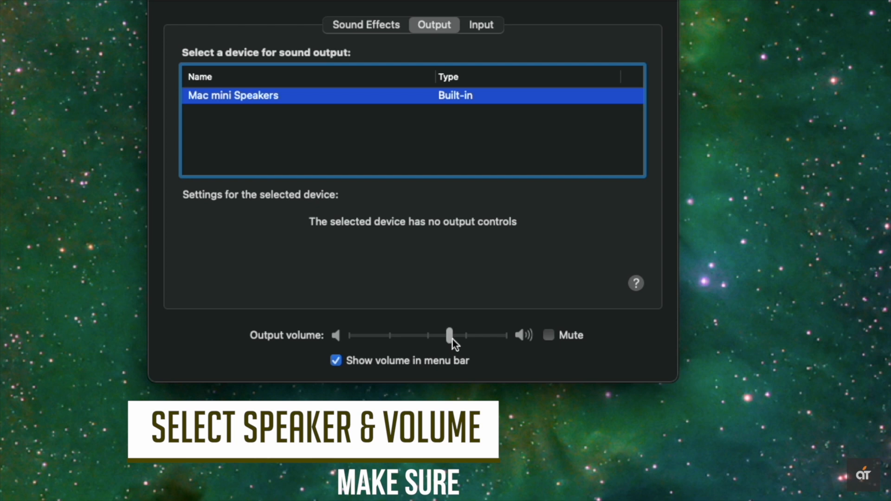
left_click_drag(449, 335, 460, 335)
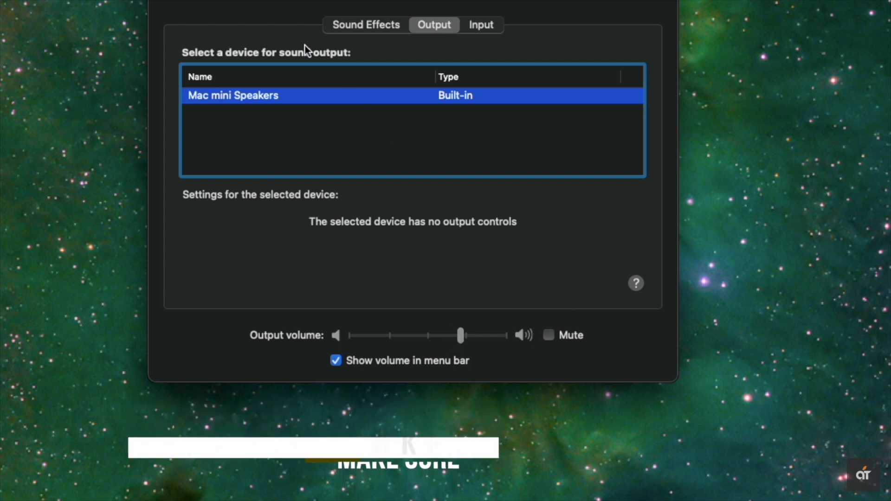
Reach Sound > Output via Apple menu > System Preferences and turn the volume up again
left_click(24, 11)
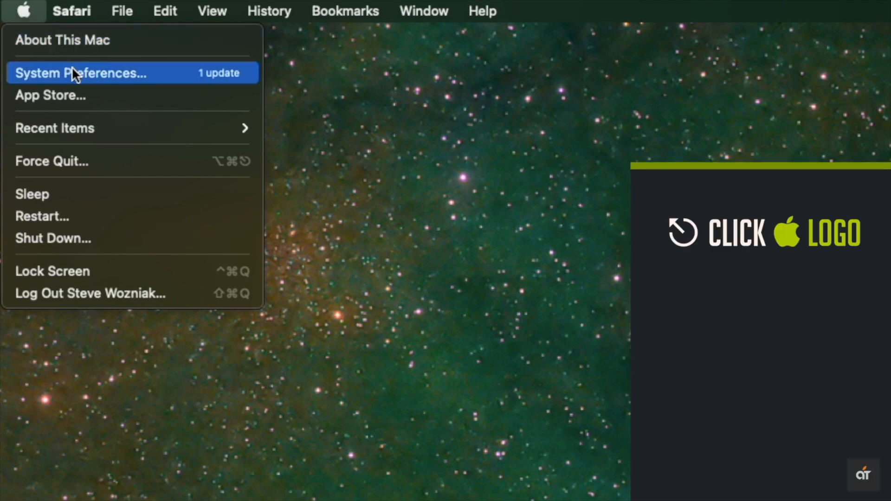
left_click(83, 72)
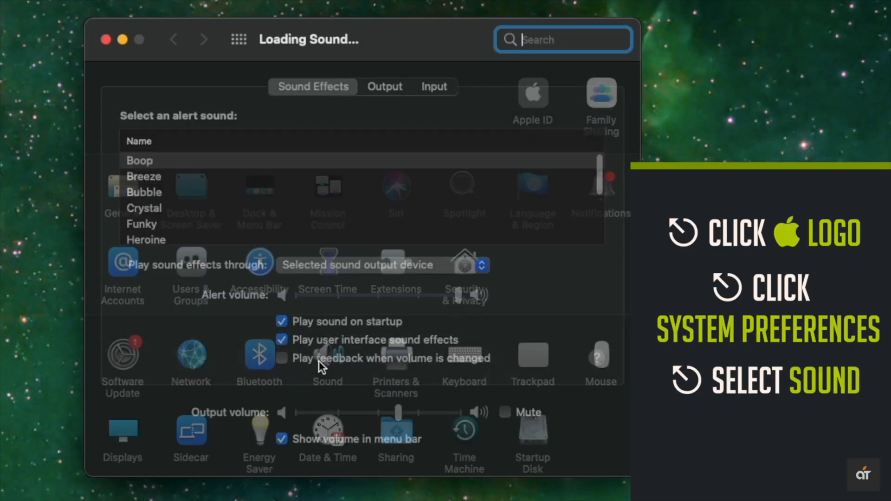
left_click(384, 86)
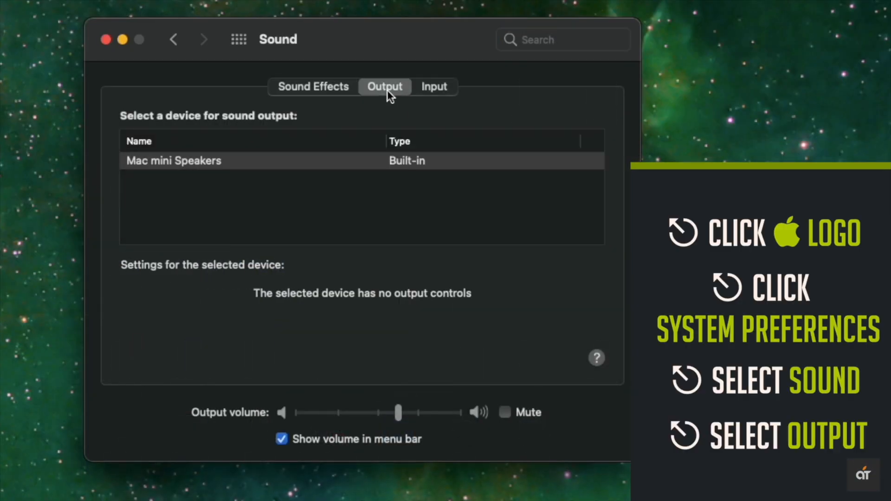
left_click(173, 161)
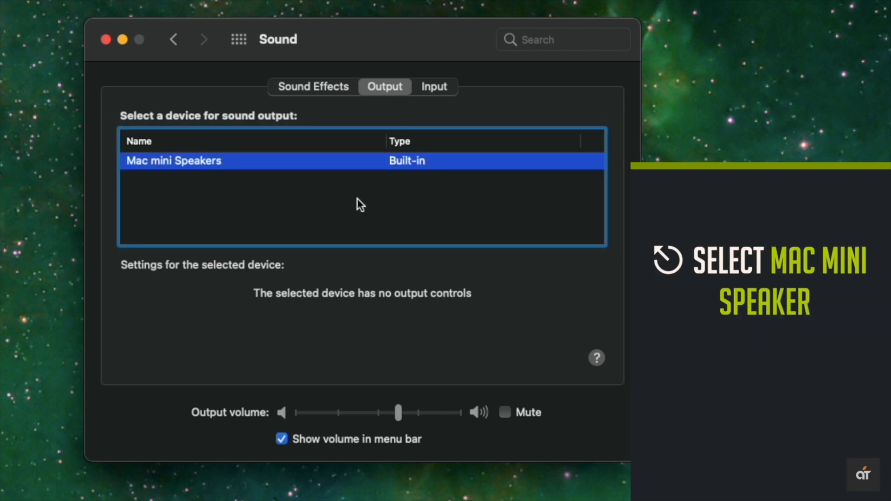
left_click_drag(398, 412, 412, 412)
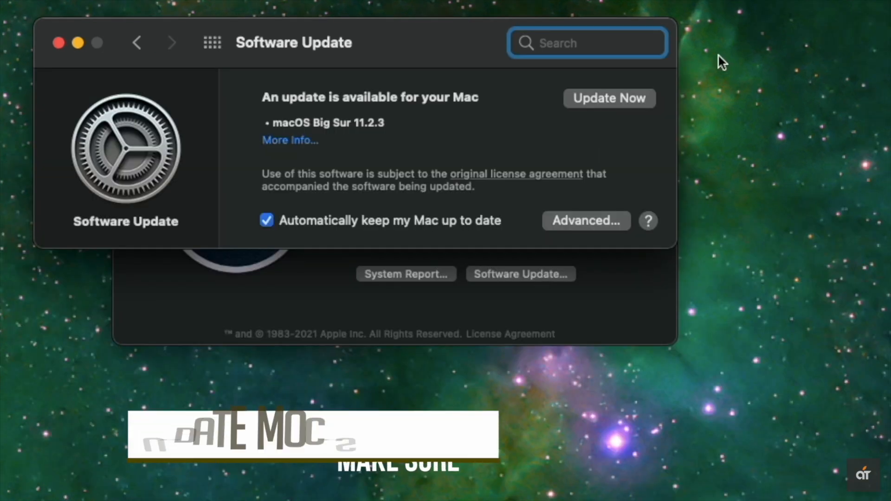
Start the macOS Big Sur 11.2.3 download with Update Now in Software Update
left_click(609, 97)
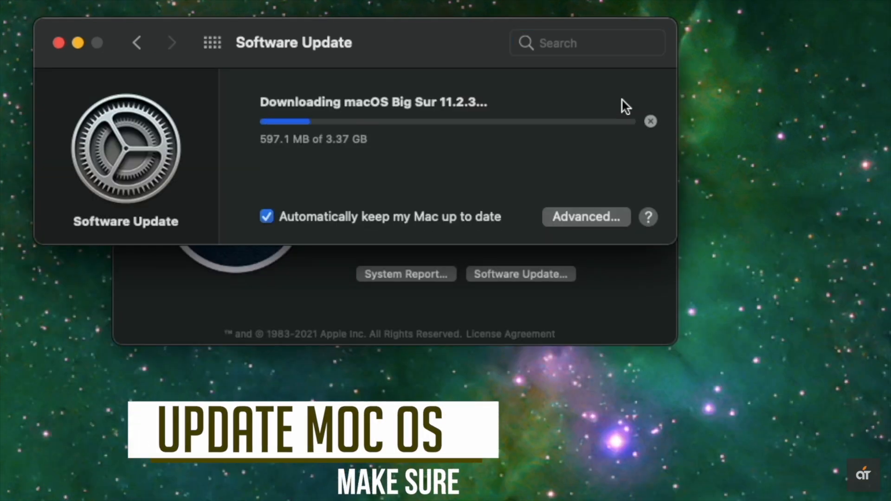
left_click(73, 11)
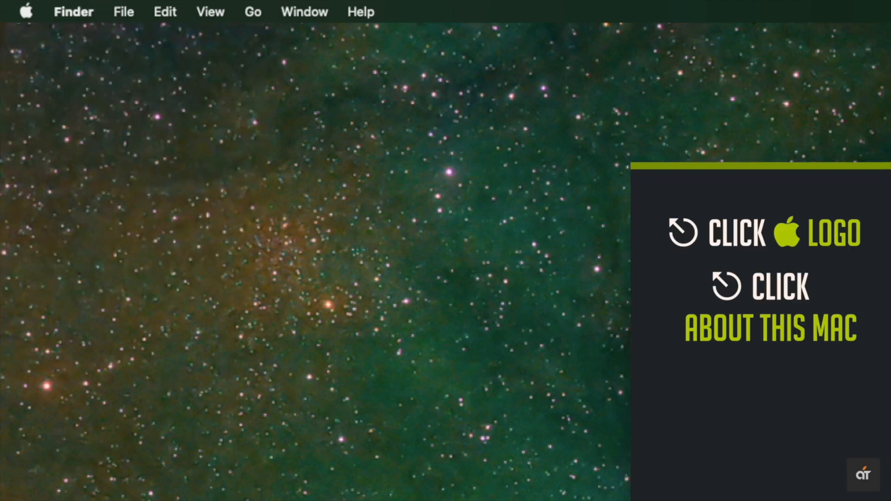
left_click(520, 274)
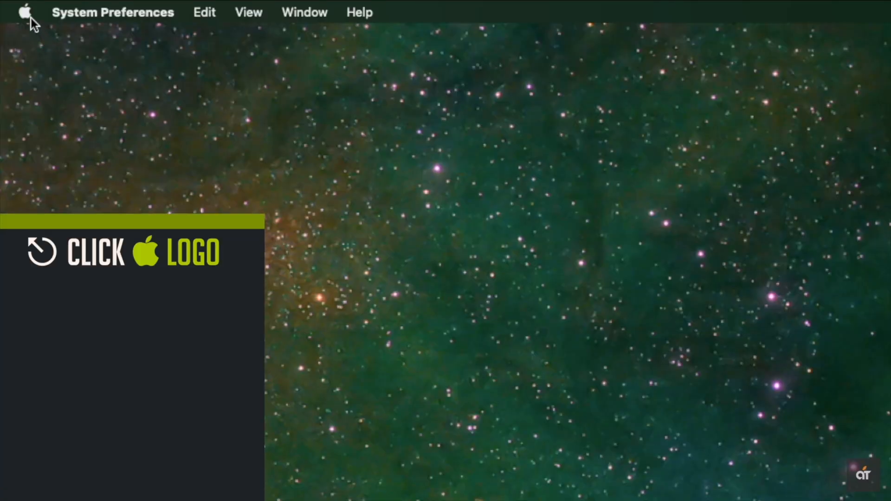
Shut down the Mac, pick the Untitled startup disk and boot in safe mode holding Shift
left_click(24, 12)
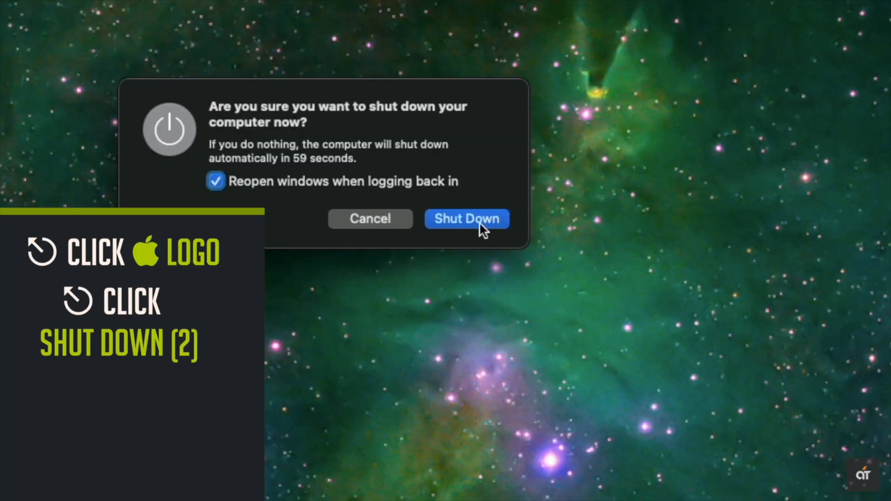
left_click(467, 219)
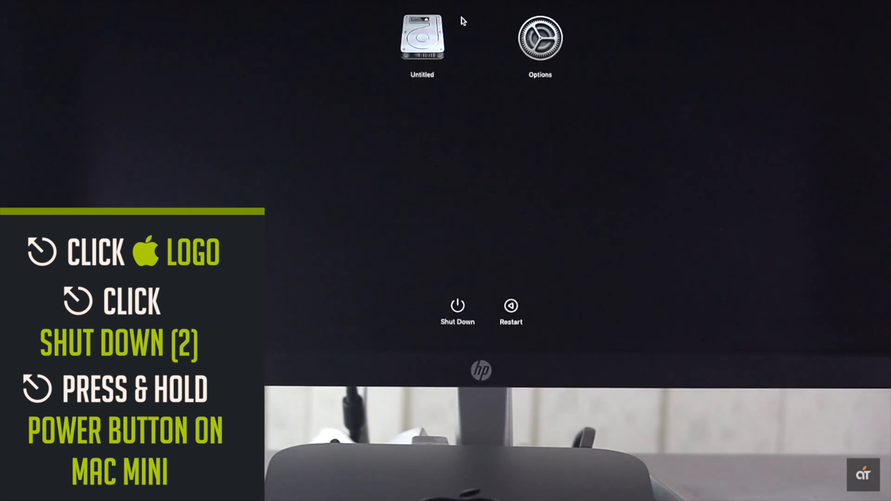
left_click(422, 40)
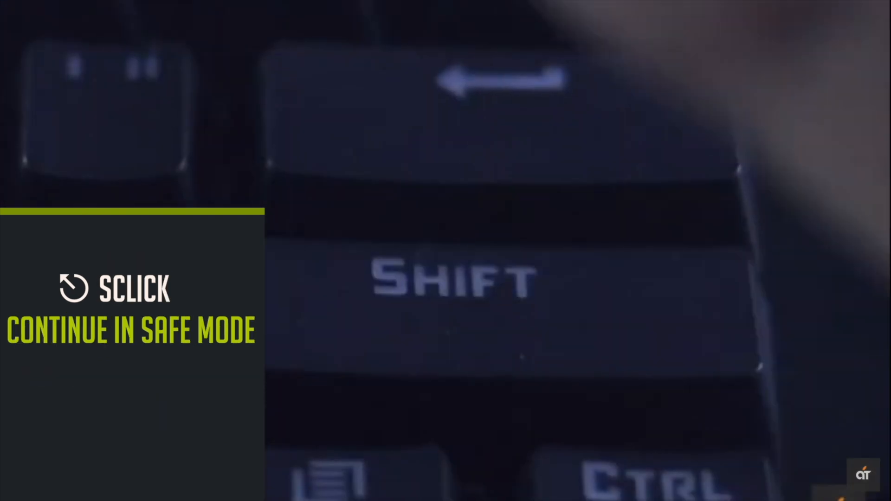
key("shift")
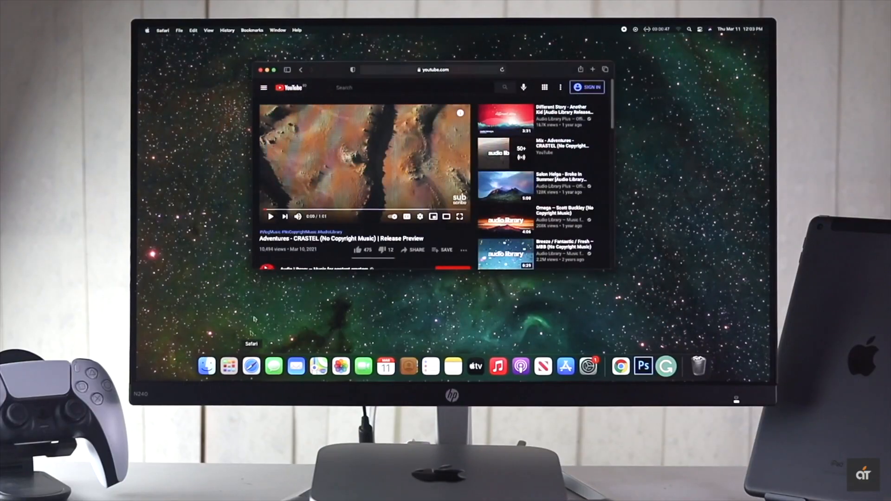
left_click(270, 216)
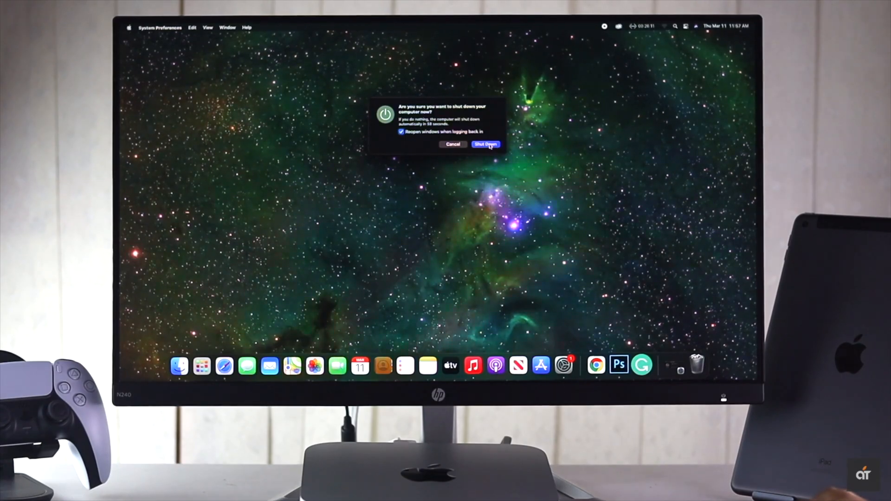
left_click(485, 144)
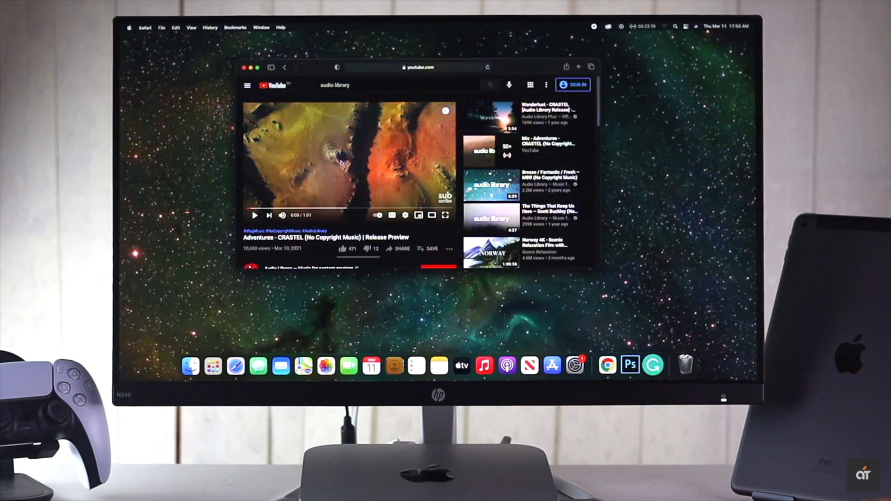
Play the YouTube video briefly, then close the Safari window to leave the desktop
left_click(254, 215)
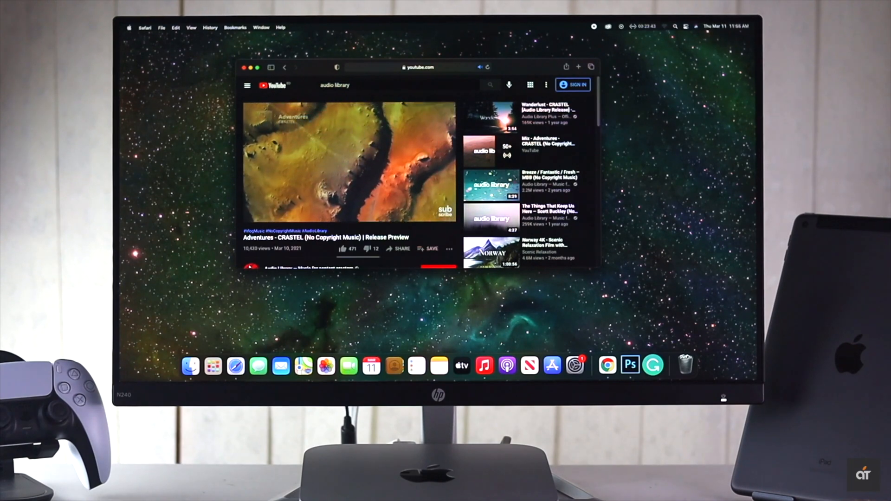
left_click(348, 161)
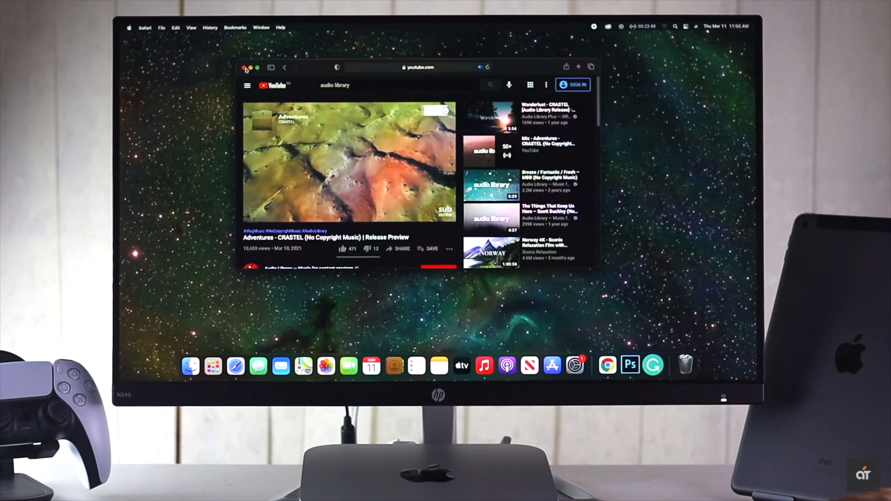
left_click(245, 67)
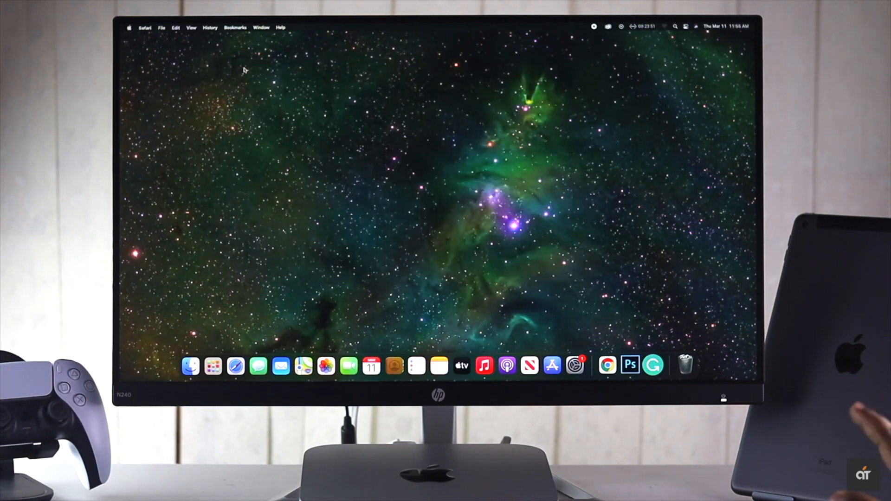